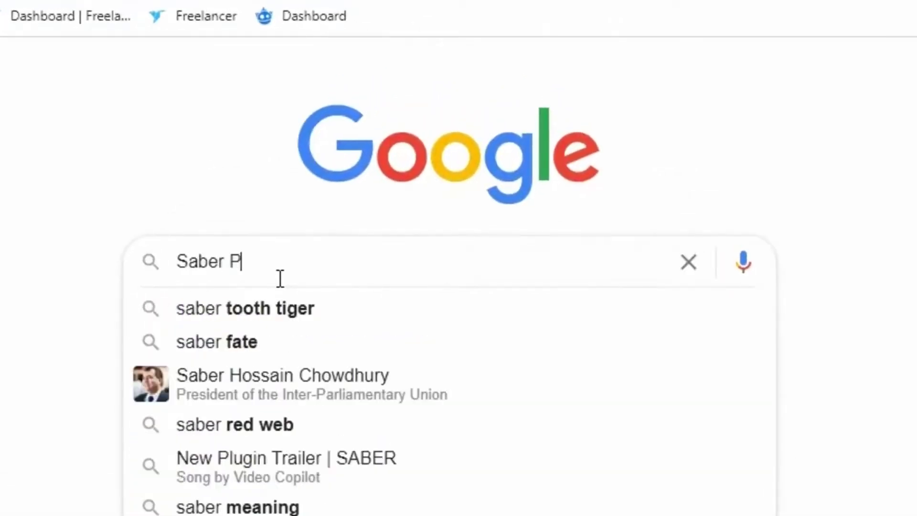
Search Google for 'saber plugin after effects' via the suggested query
text(lugin after)
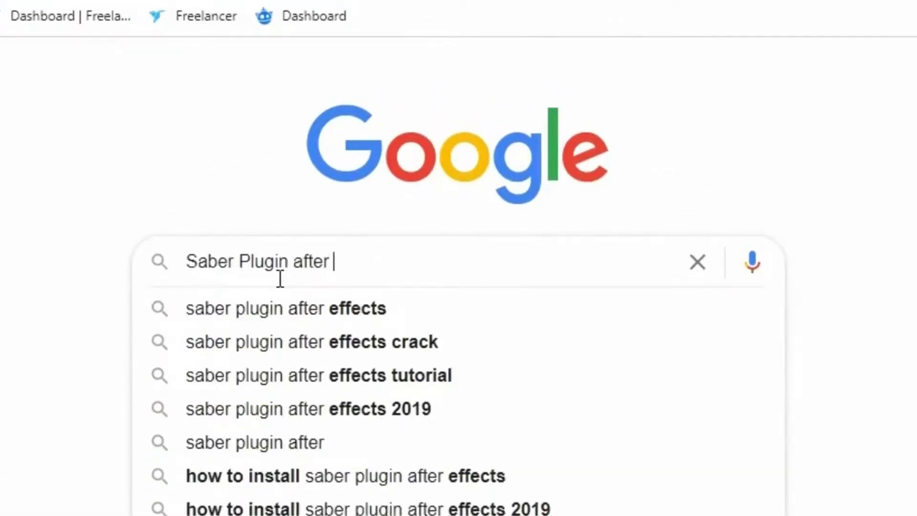
click(284, 308)
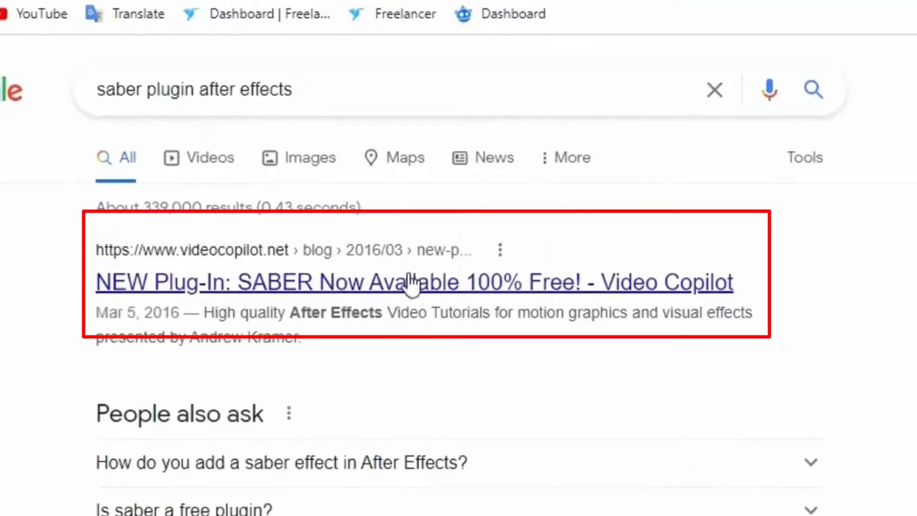
mouse_move(99, 263)
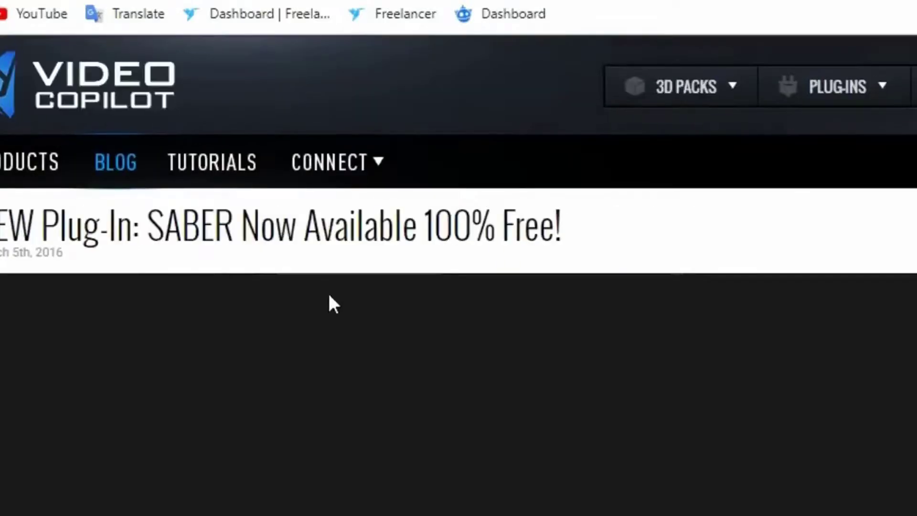
Download the Windows installer zip (Saber_1.0.40) from Video Copilot's SABER page
scroll(down, 3)
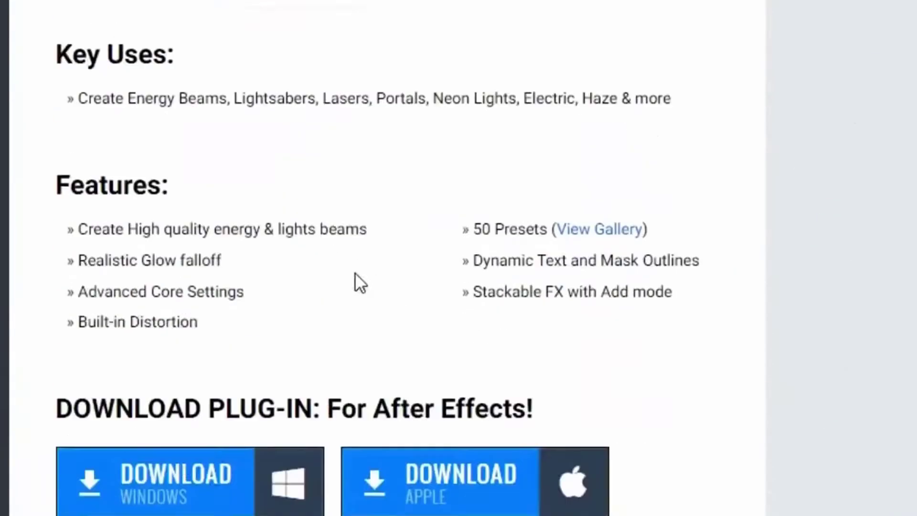
scroll(down, 3)
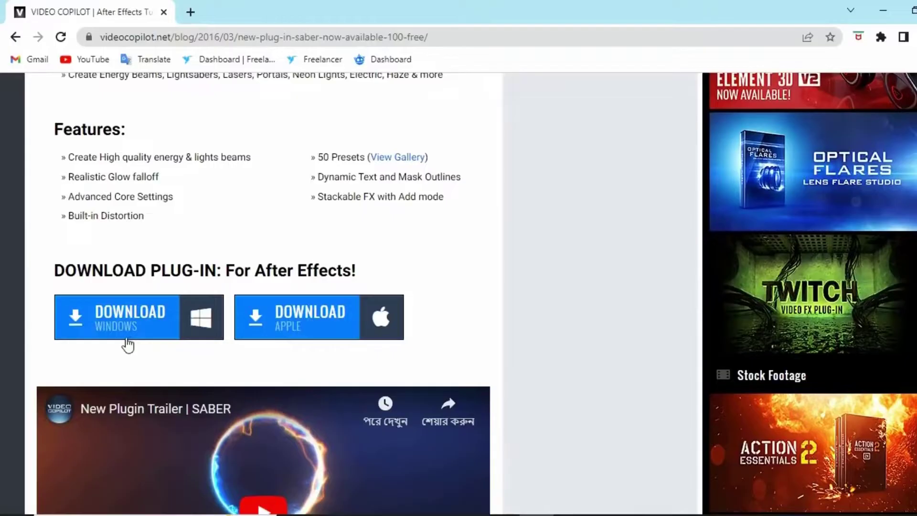
click(151, 495)
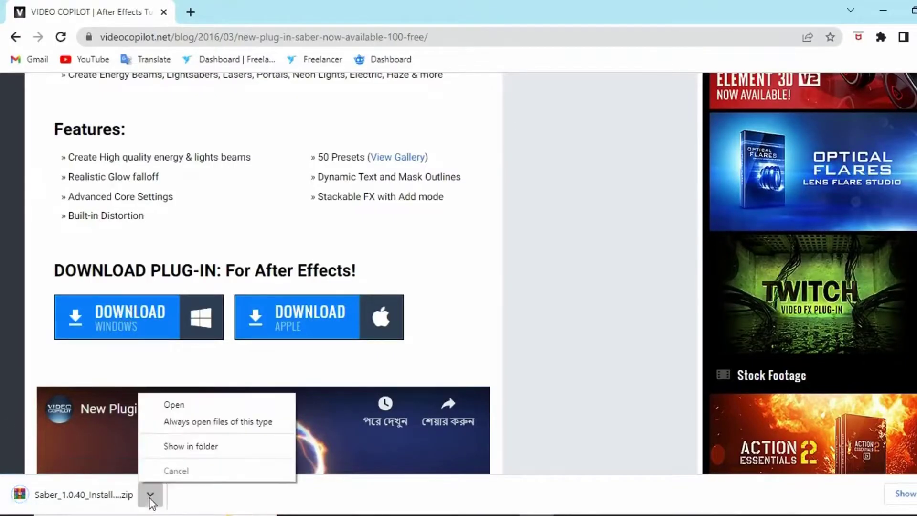
Run the Saber installer .exe from the downloaded zip in WinRAR
click(174, 404)
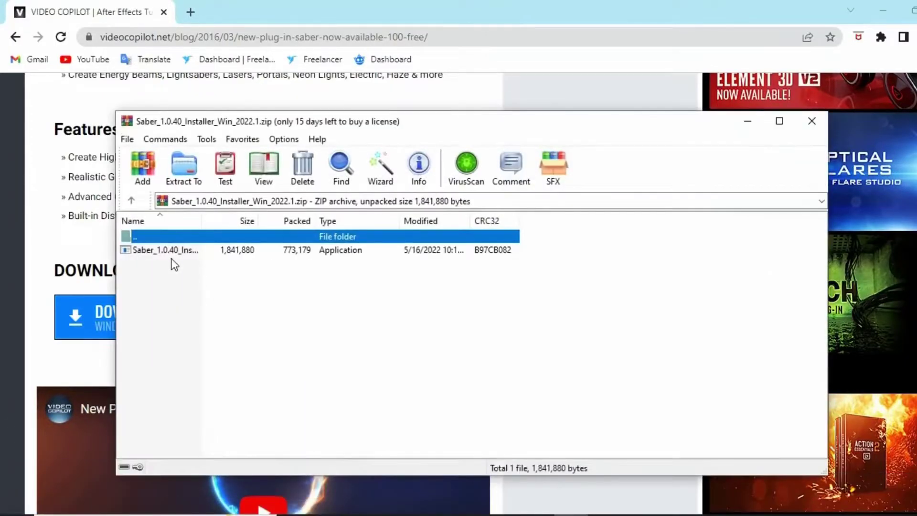
double_click(165, 250)
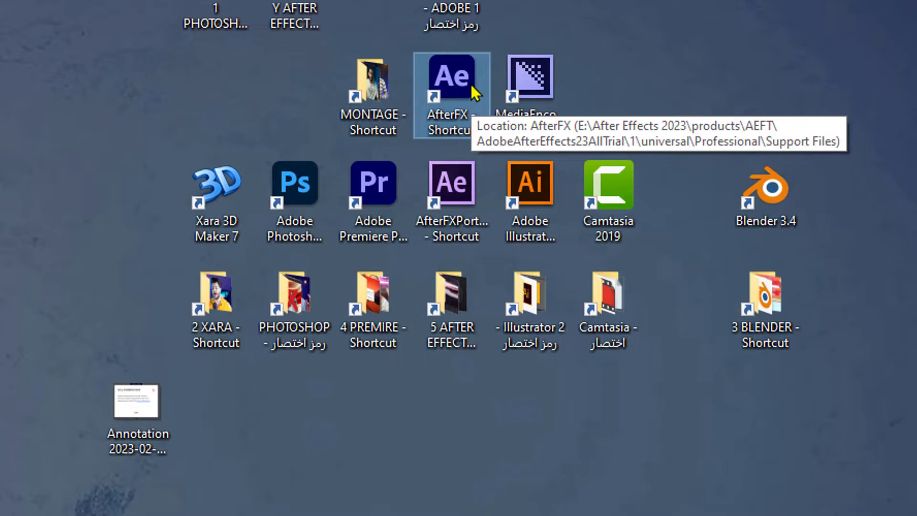
Launch After Effects, create Comp 1 and add a black solid layer
double_click(450, 76)
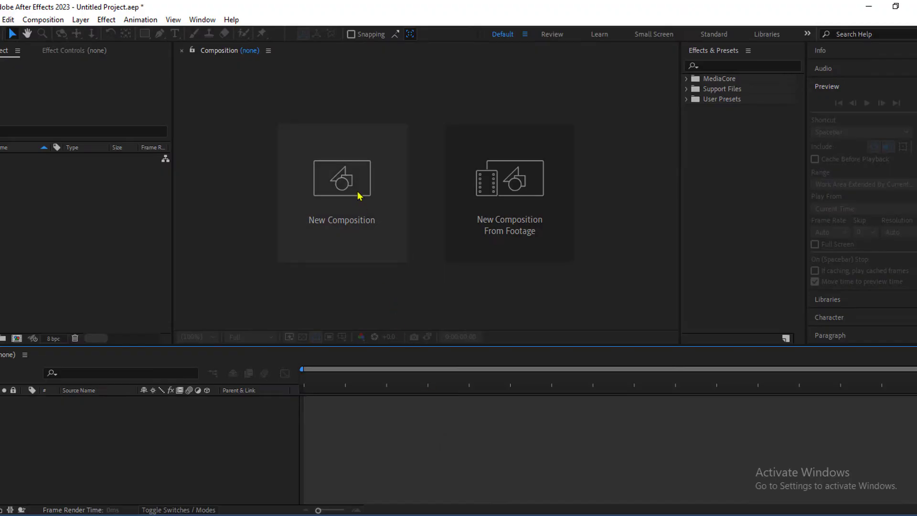
click(342, 179)
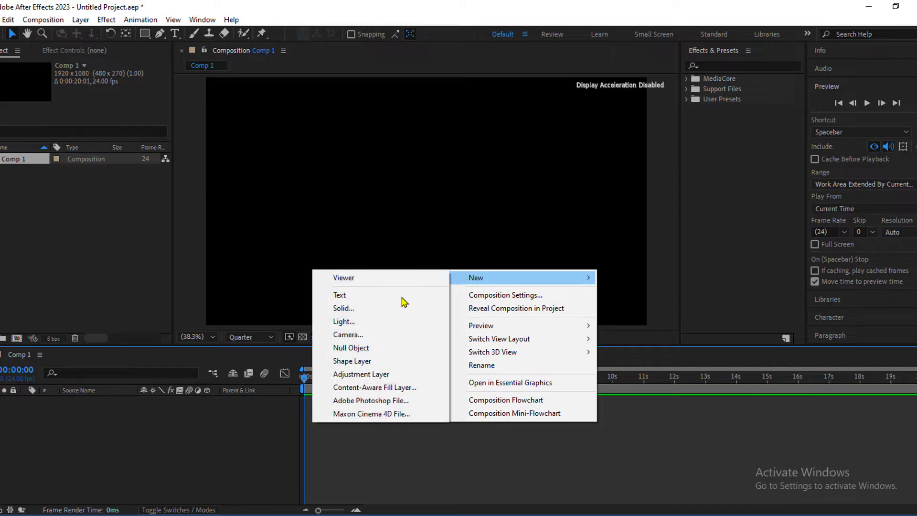
click(343, 309)
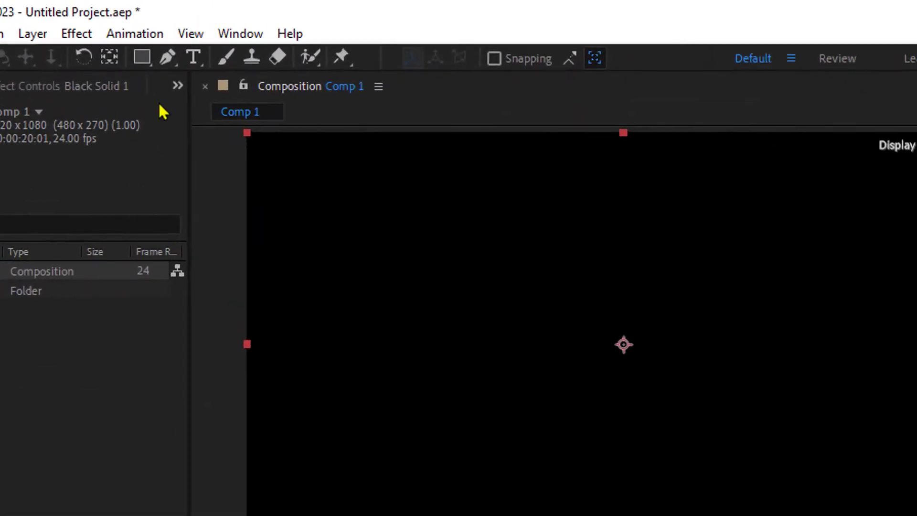
Draw a rectangle mask on Black Solid 1 and apply the Saber effect
click(140, 57)
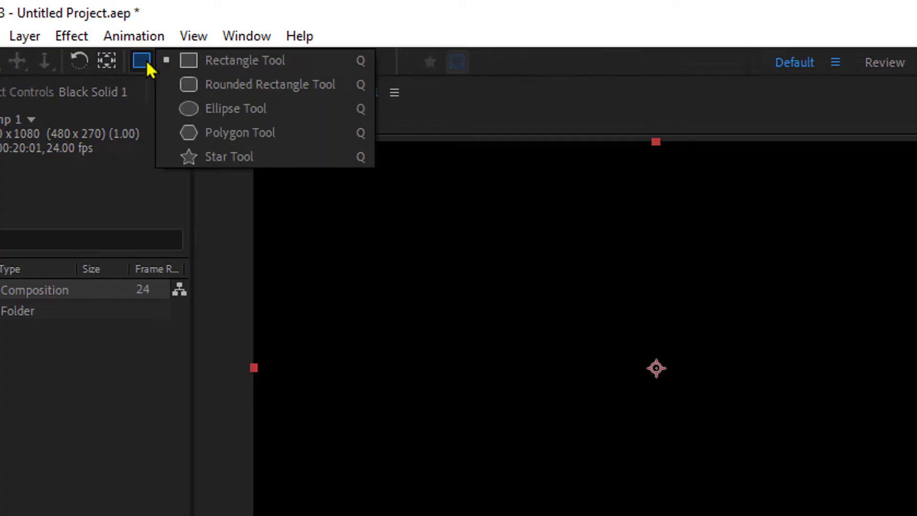
click(247, 59)
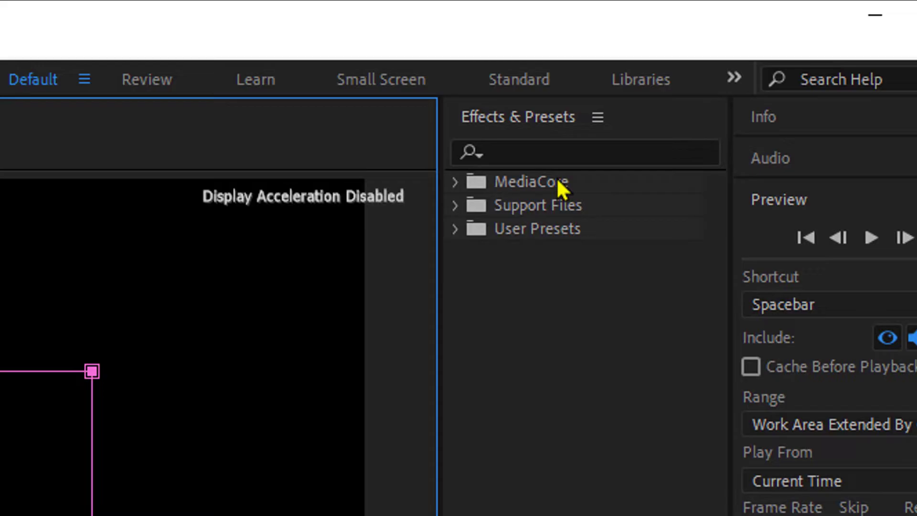
text(saber)
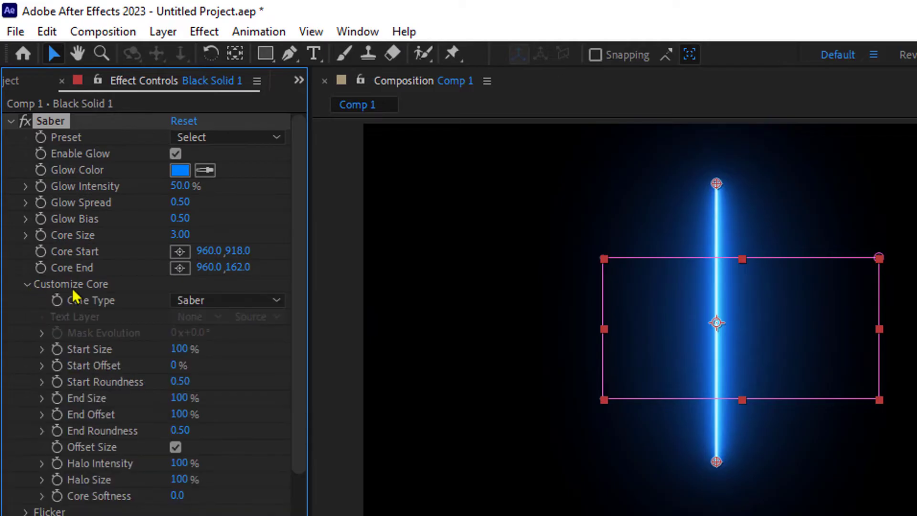
Set Saber's Core Type to Layer Masks and apply the Arc Reactor preset
click(228, 300)
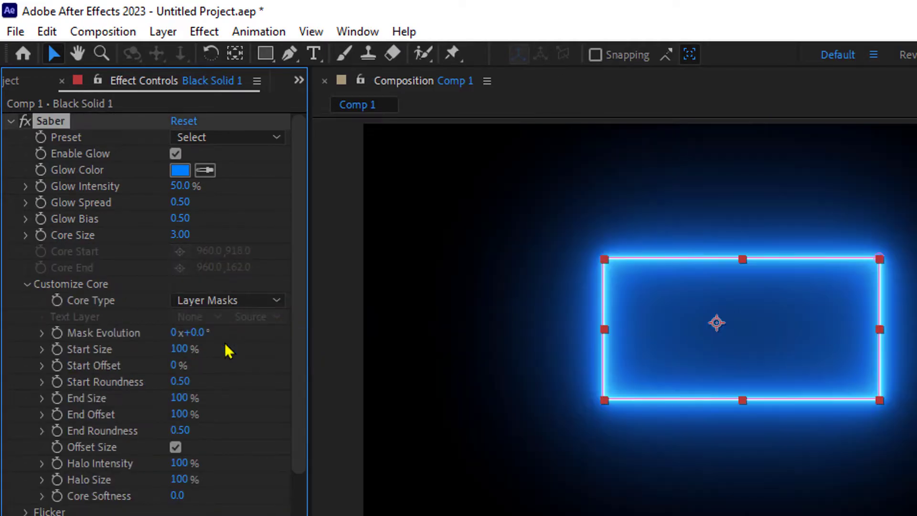
click(227, 137)
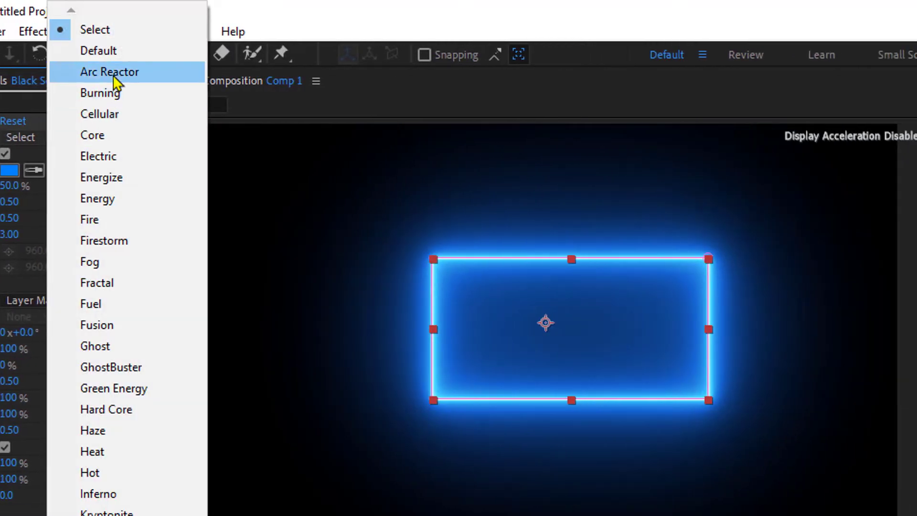
click(109, 71)
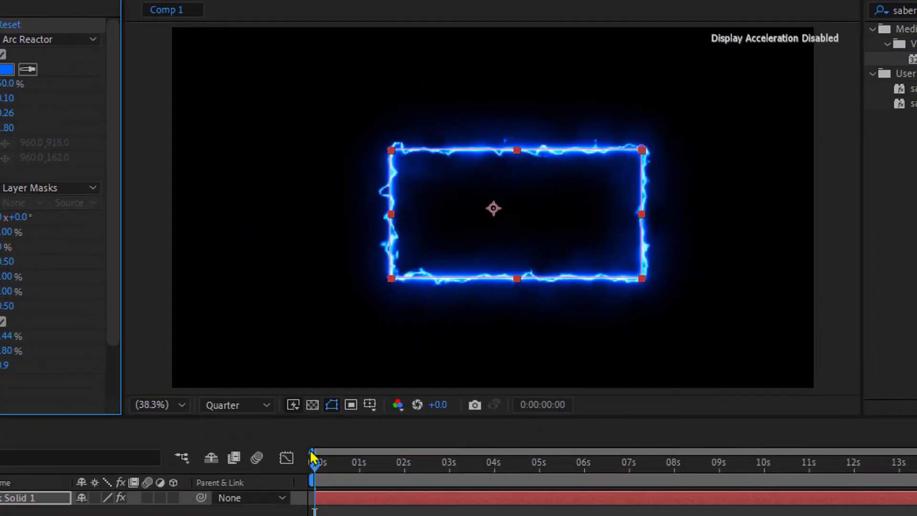